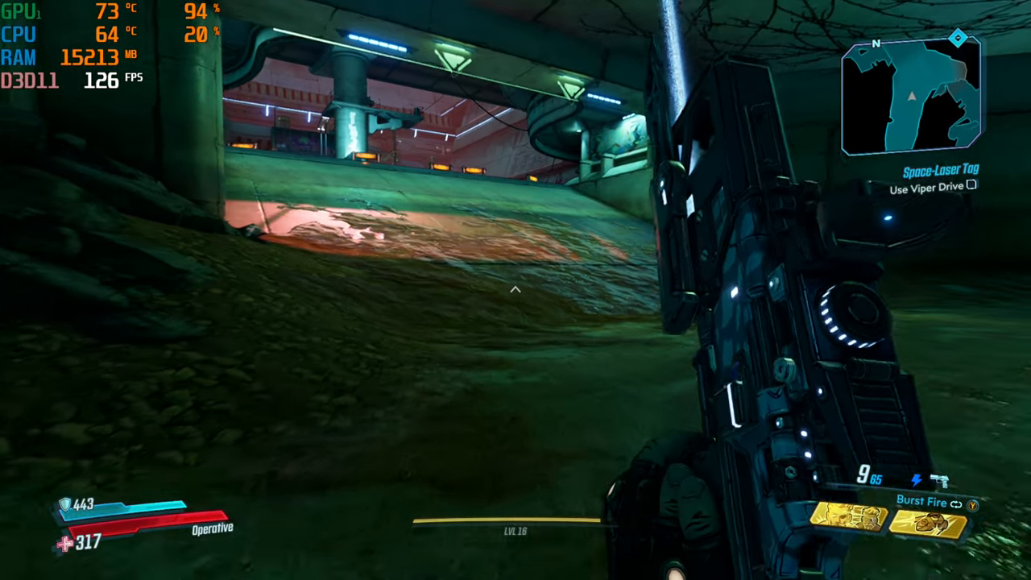
mouse_move(515, 290)
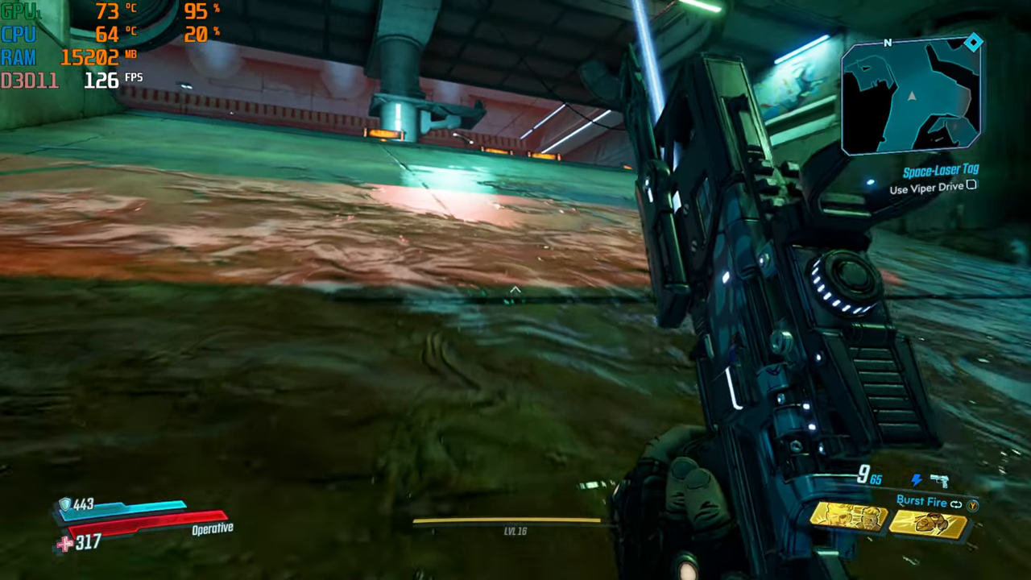
mouse_move(515, 290)
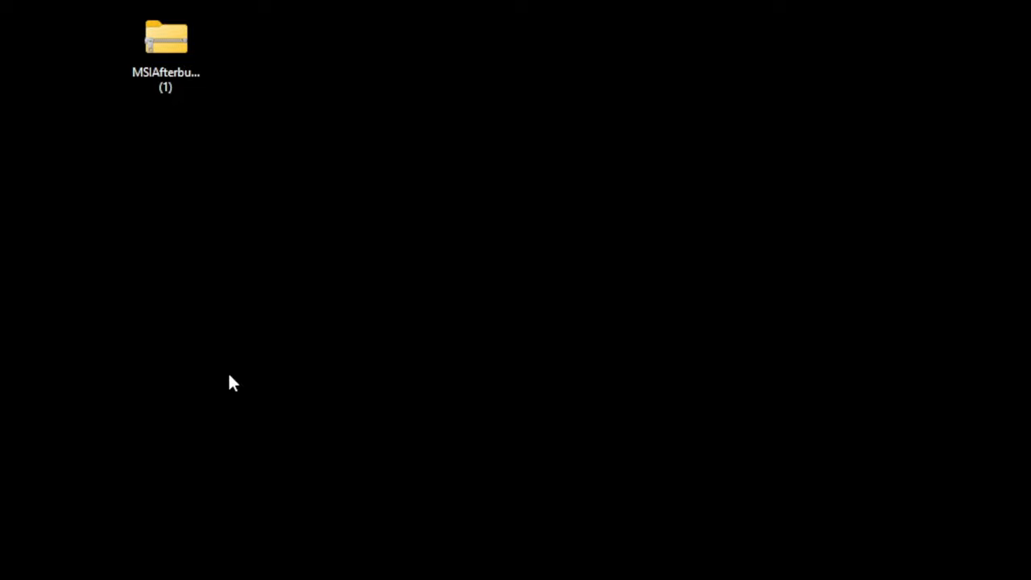
- Extract the MSIAfterburnerSetup zip onto the desktop using 7-Zip's Extract Here
right_click(166, 40)
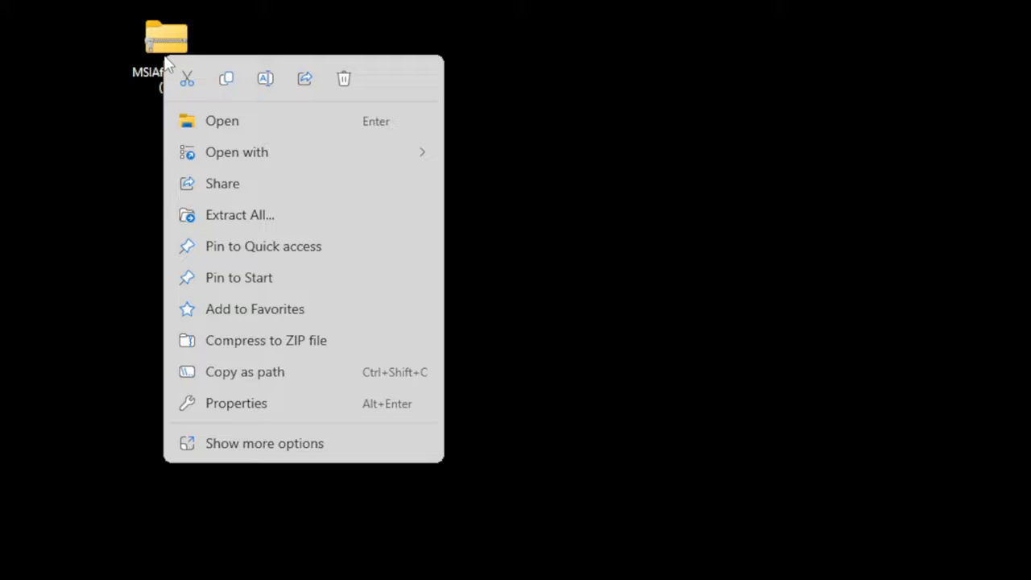
left_click(264, 443)
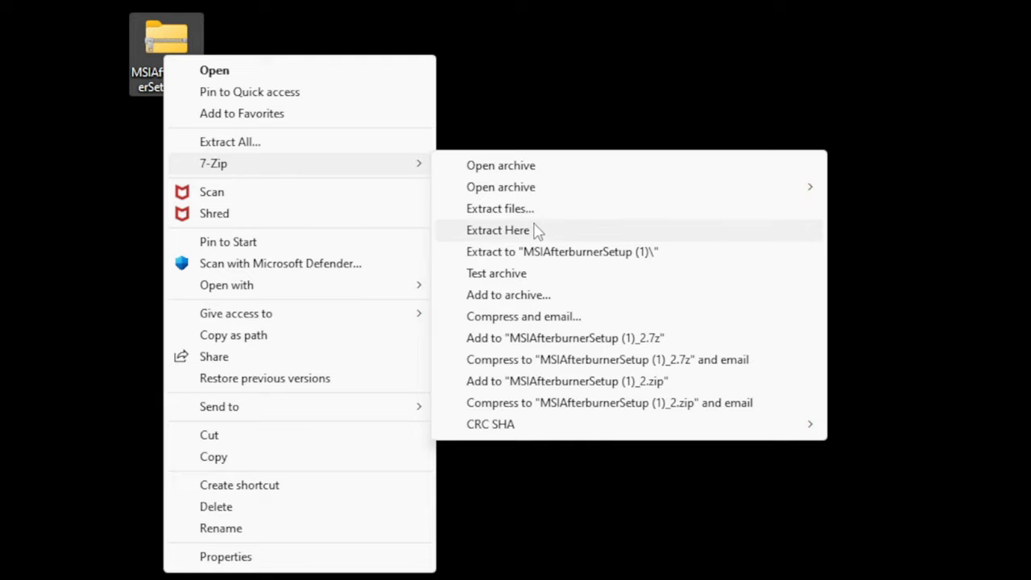
left_click(498, 229)
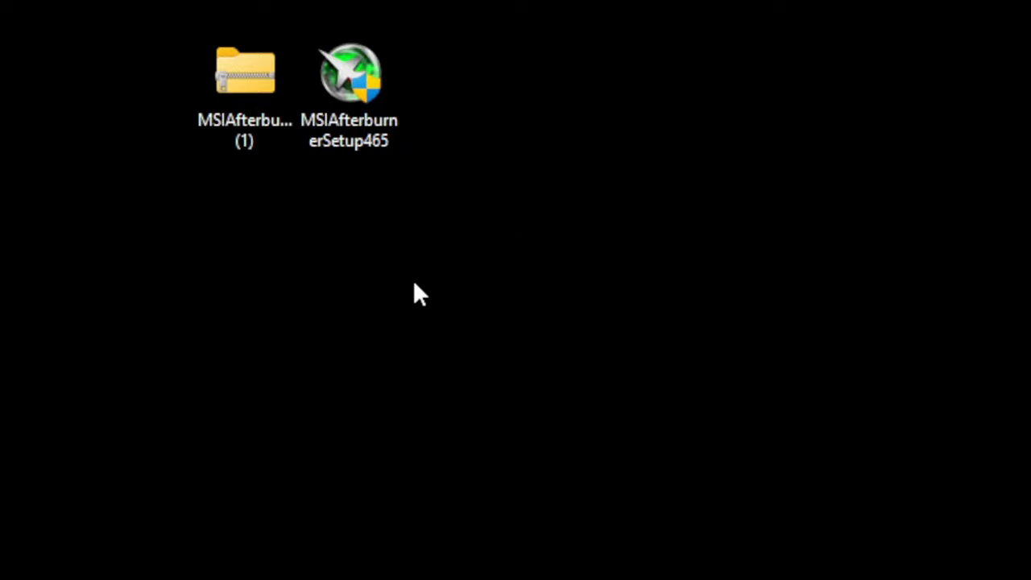
right_click(244, 73)
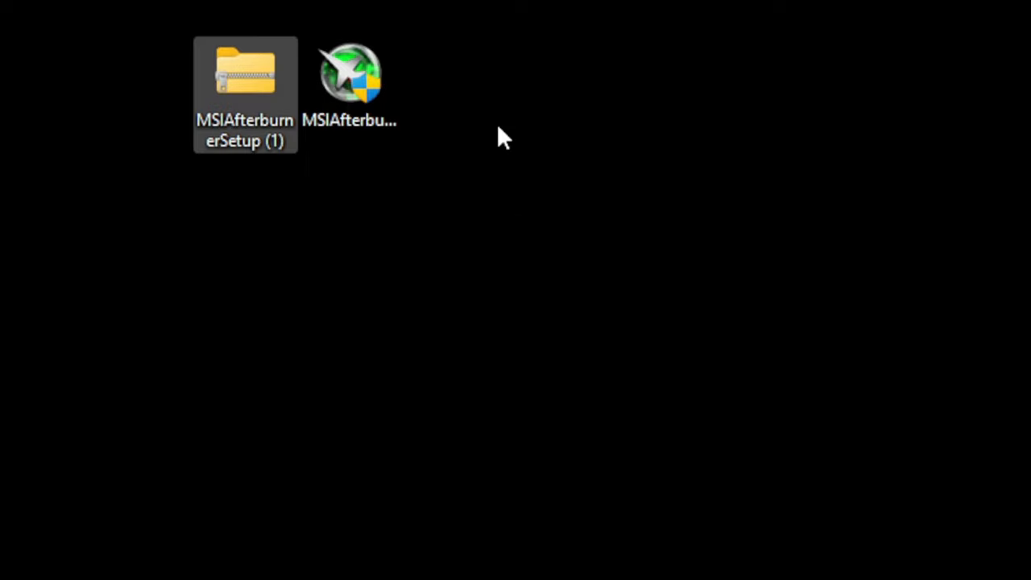
- Launch the MSI Afterburner installer in English and accept the license agreement
double_click(350, 72)
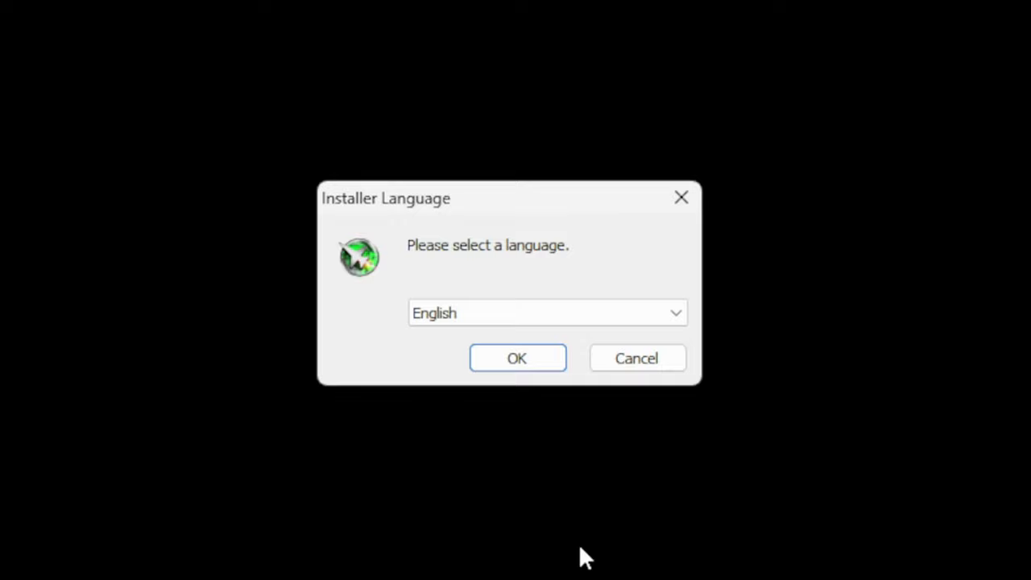
left_click(517, 358)
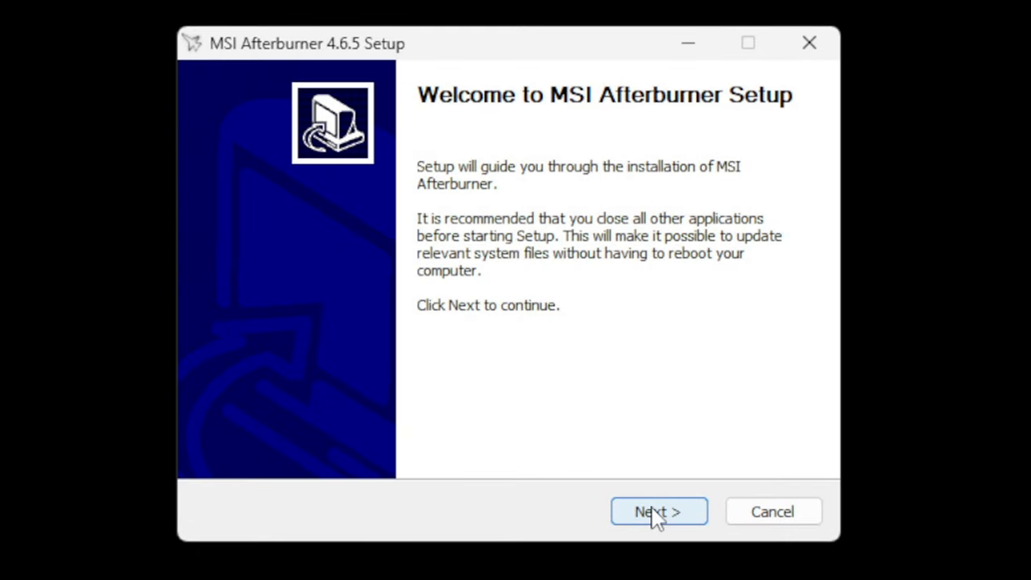
left_click(658, 512)
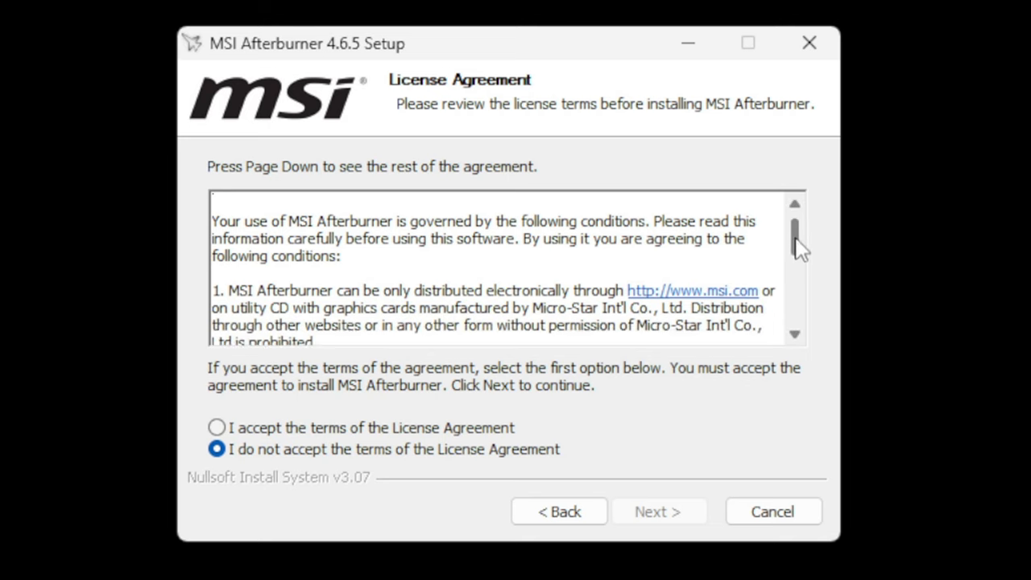
scroll("down", 3)
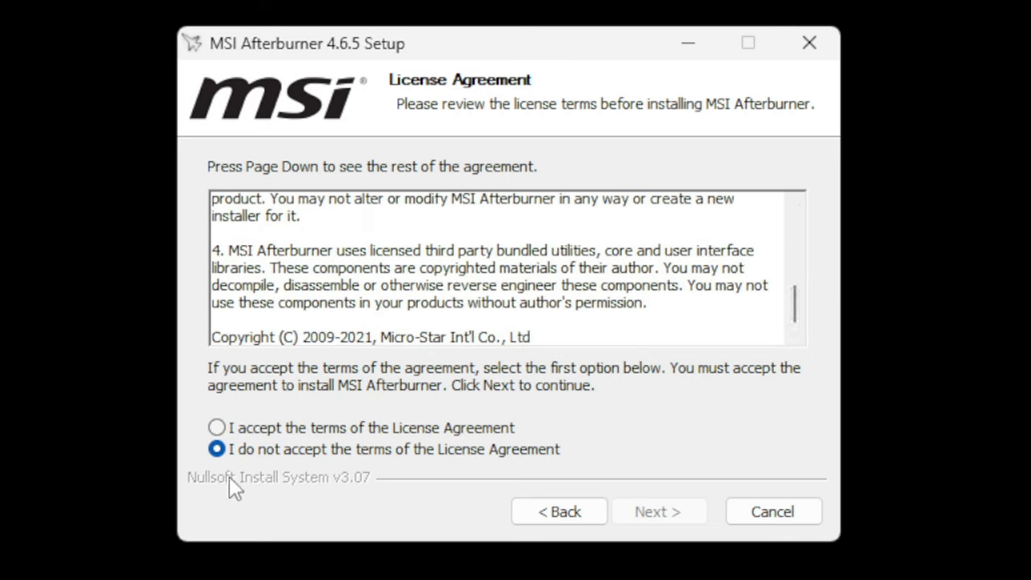
left_click(216, 427)
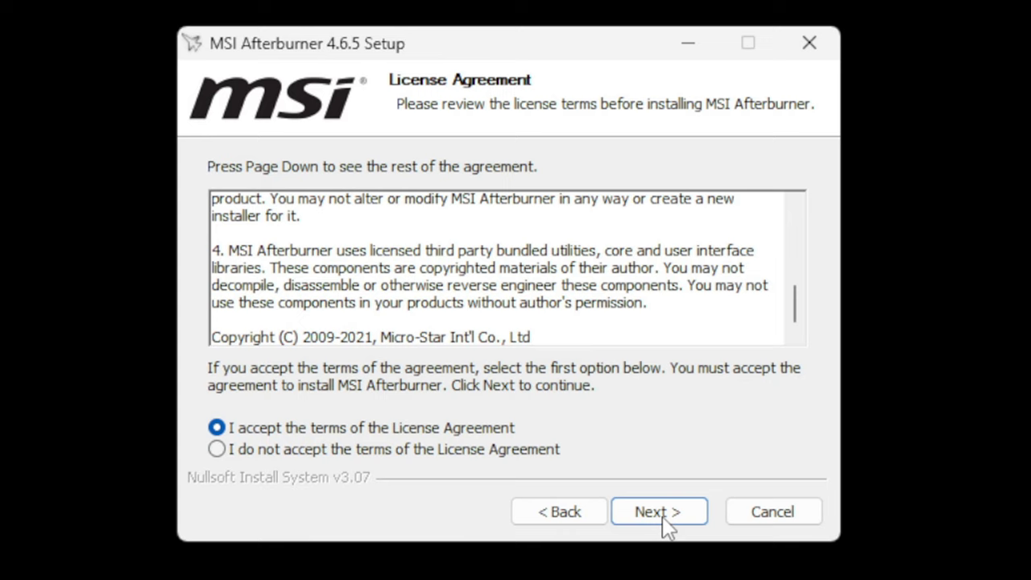
- Keep both Afterburner and RivaTuner components and the default install folder
left_click(658, 511)
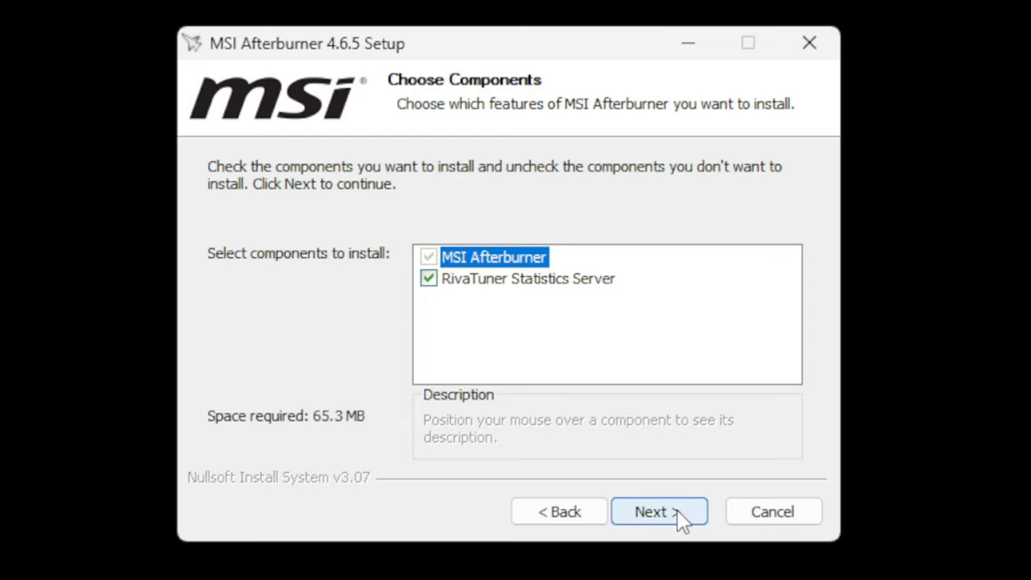
left_click(659, 511)
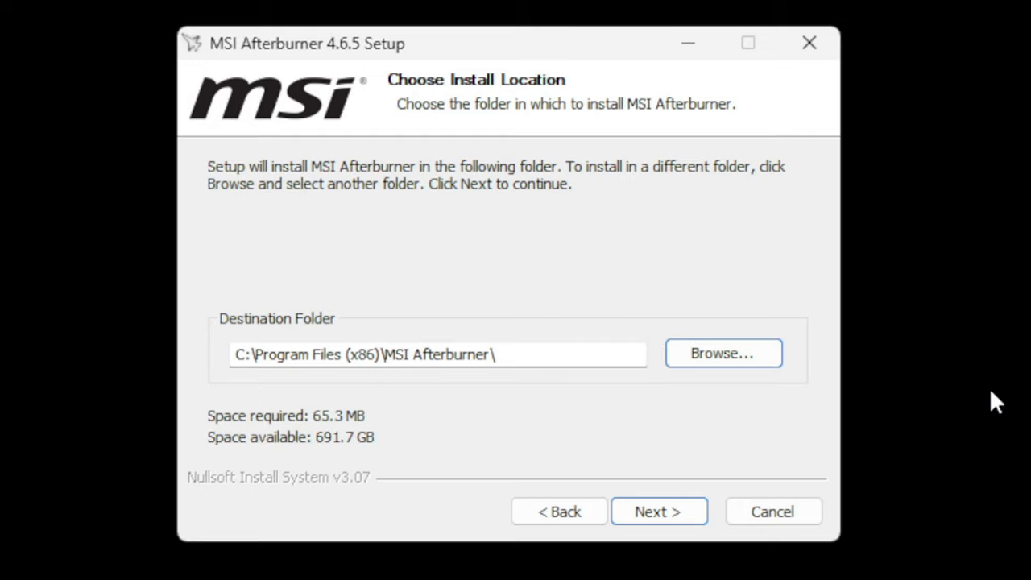
mouse_move(965, 421)
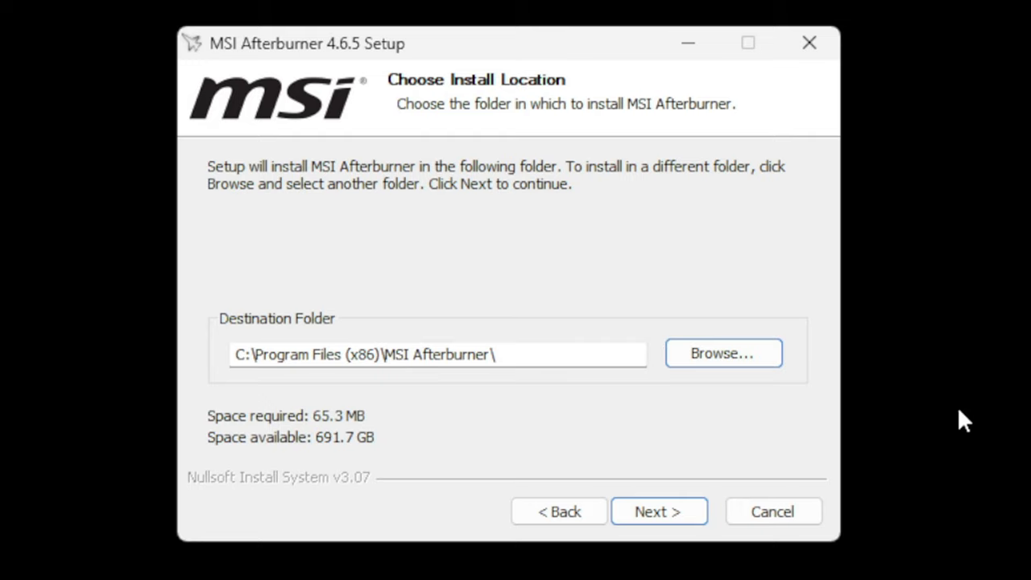
mouse_move(270, 379)
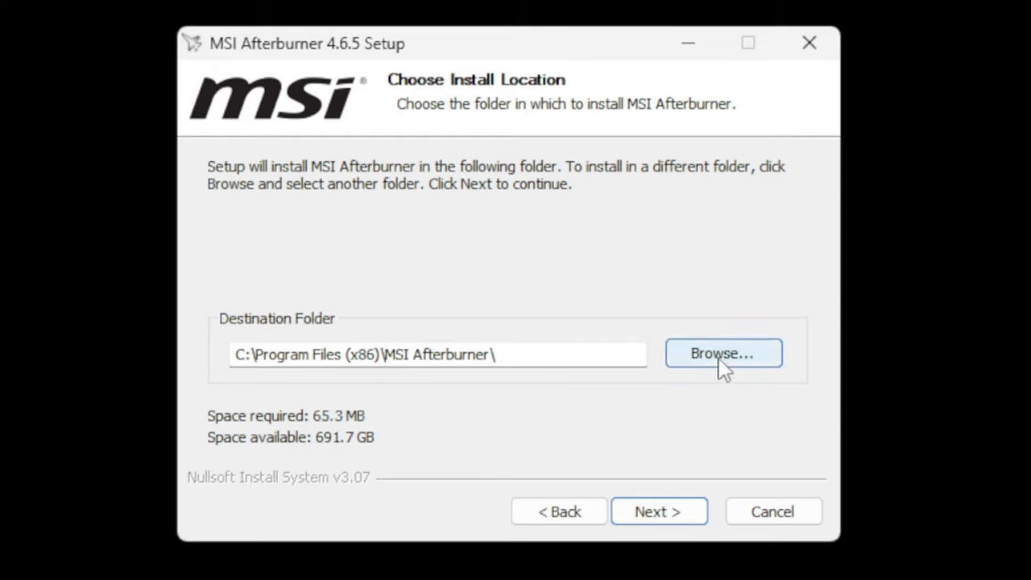
mouse_move(720, 426)
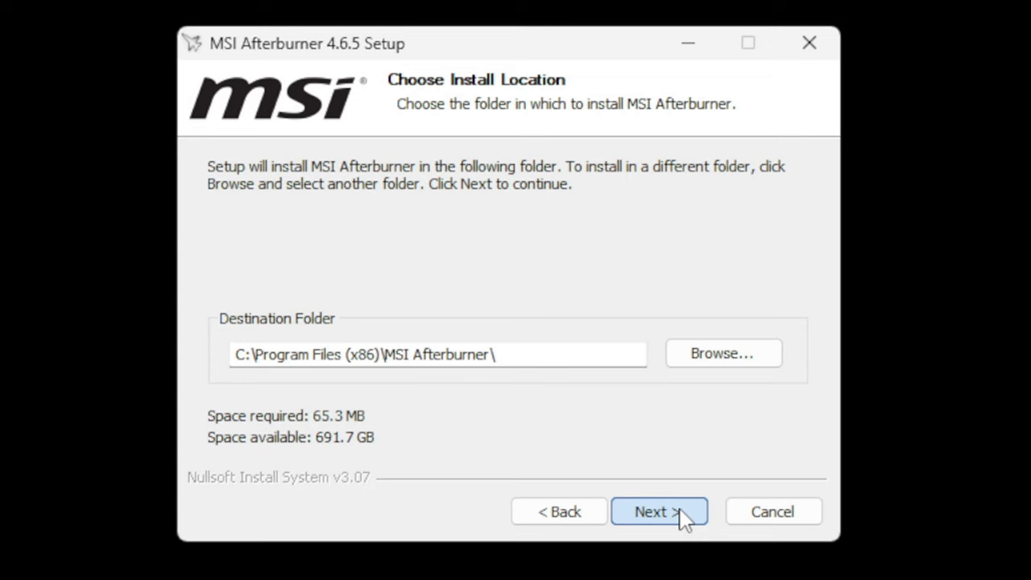
left_click(658, 512)
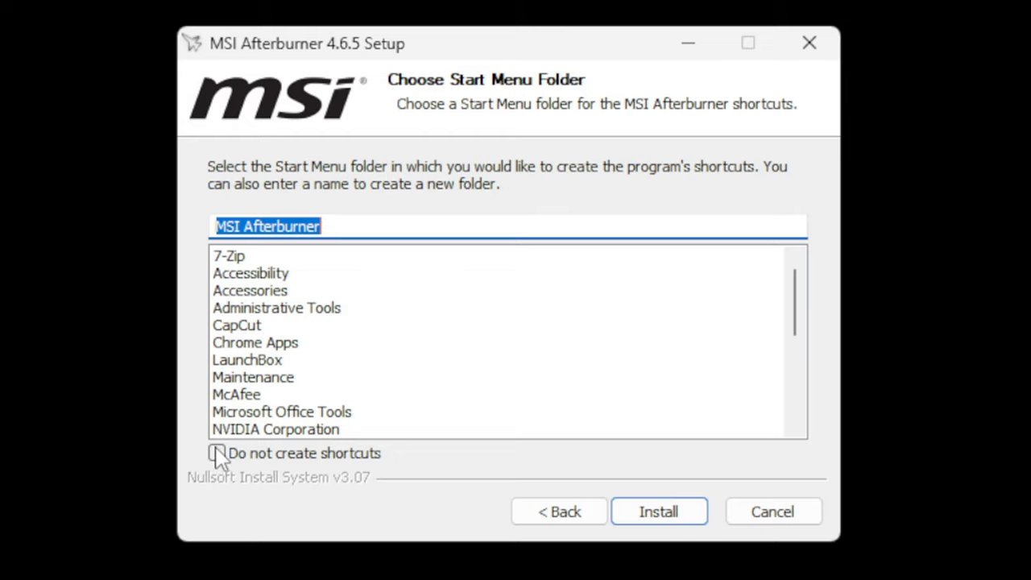
- Turn off Start Menu shortcuts and start installing MSI Afterburner
left_click(217, 452)
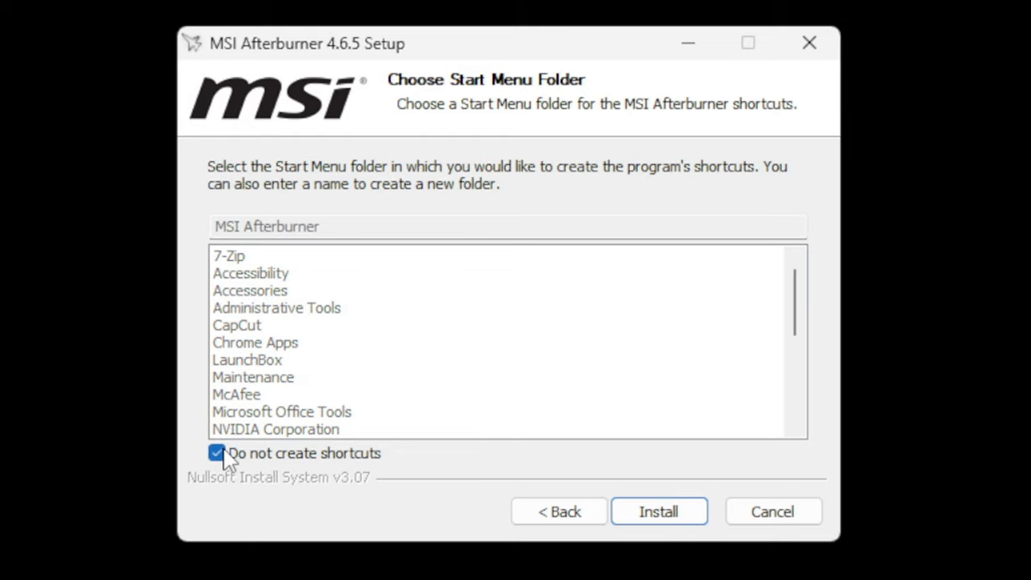
left_click(658, 511)
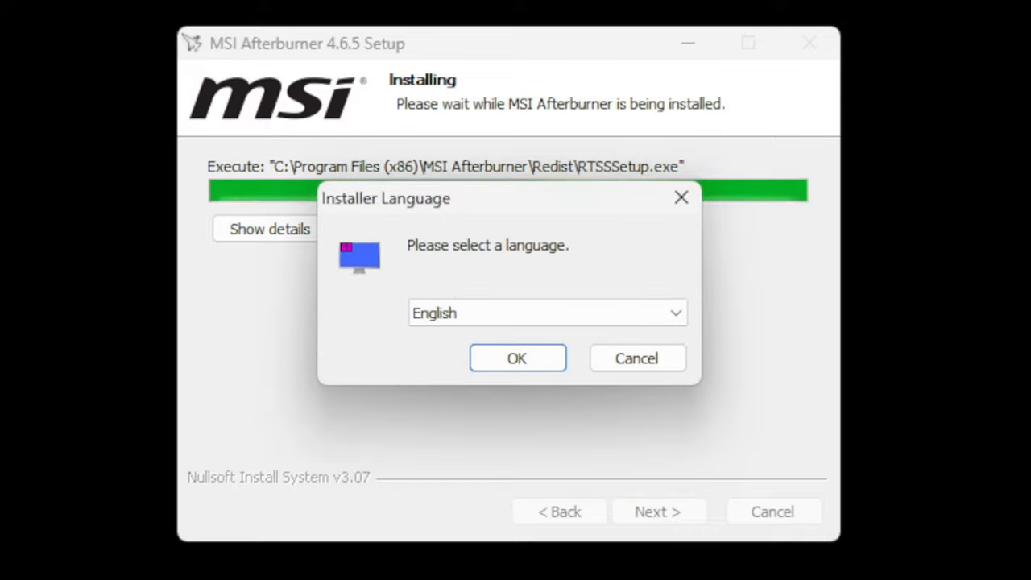
mouse_move(522, 477)
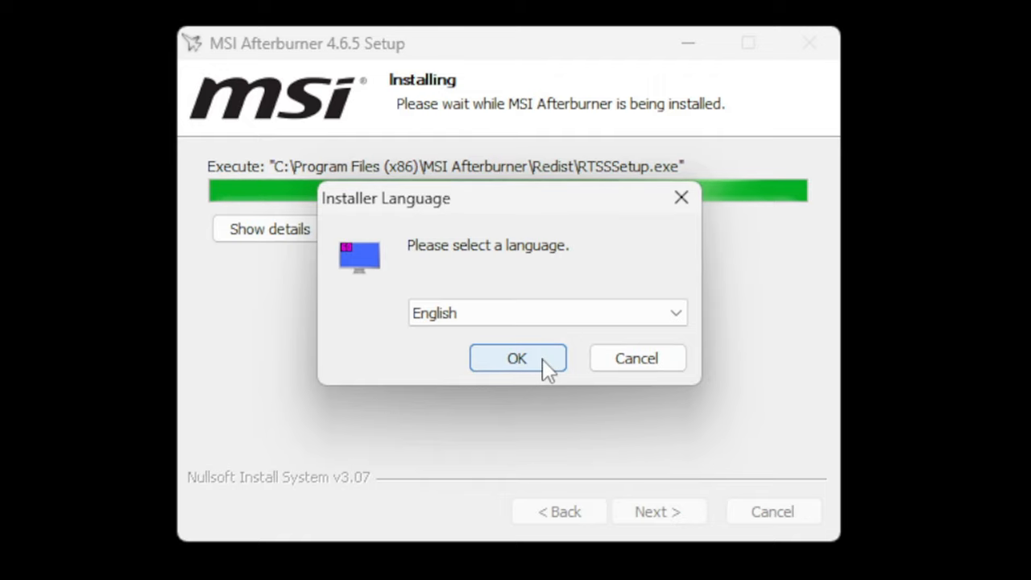
- Run RivaTuner setup in English, accept its license and keep the default folder
left_click(516, 357)
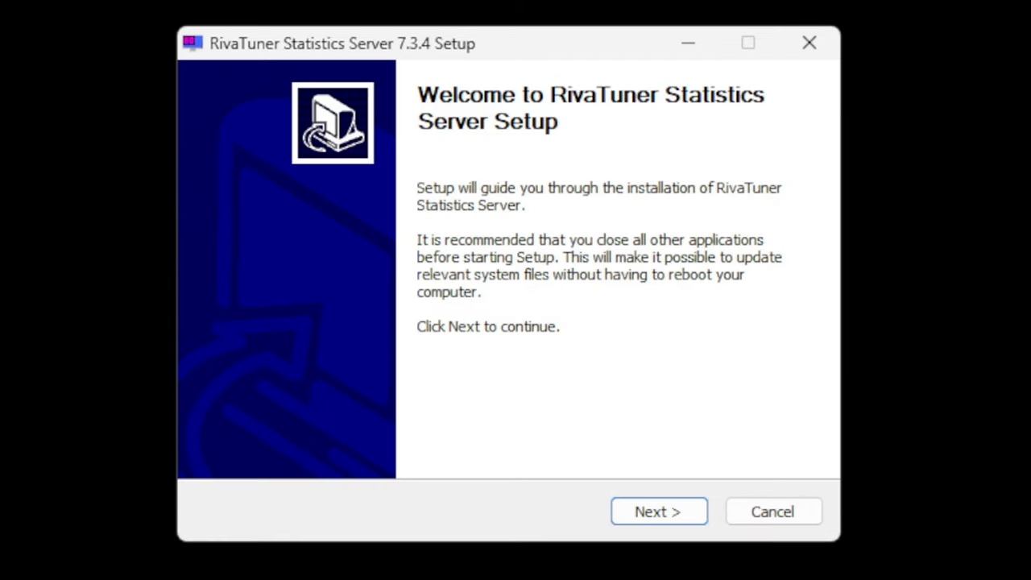
left_click(658, 511)
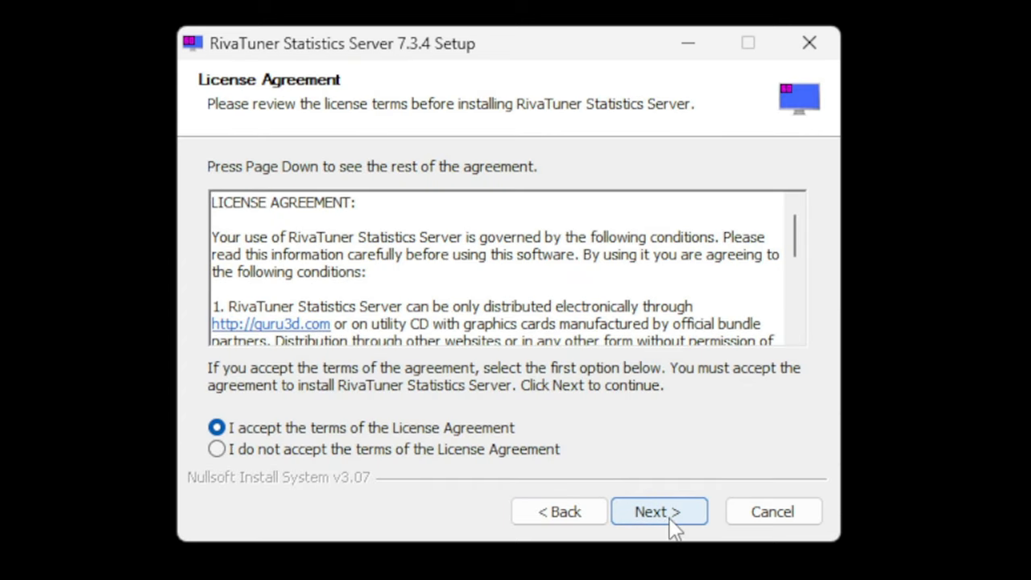
left_click(658, 511)
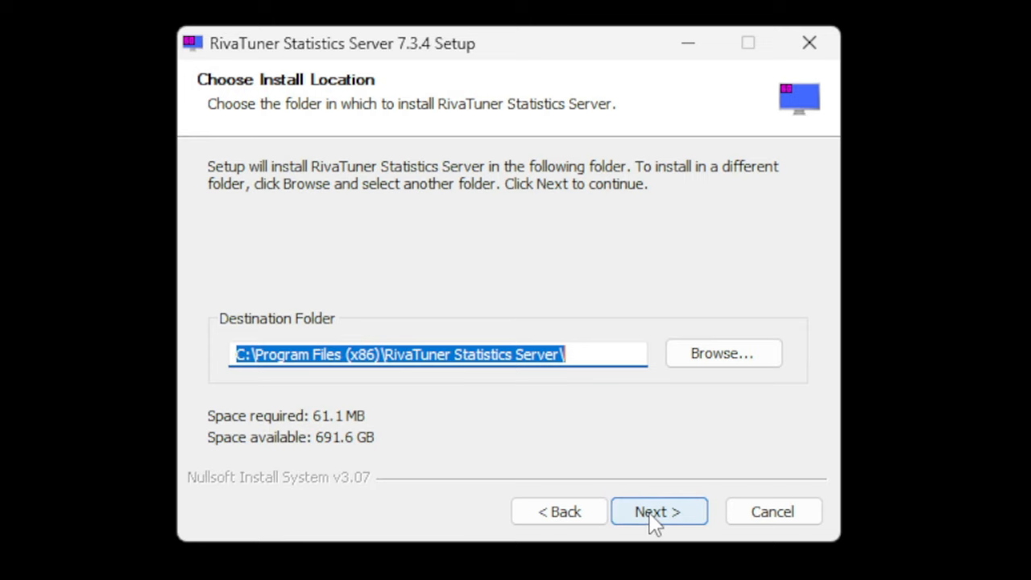
left_click(658, 511)
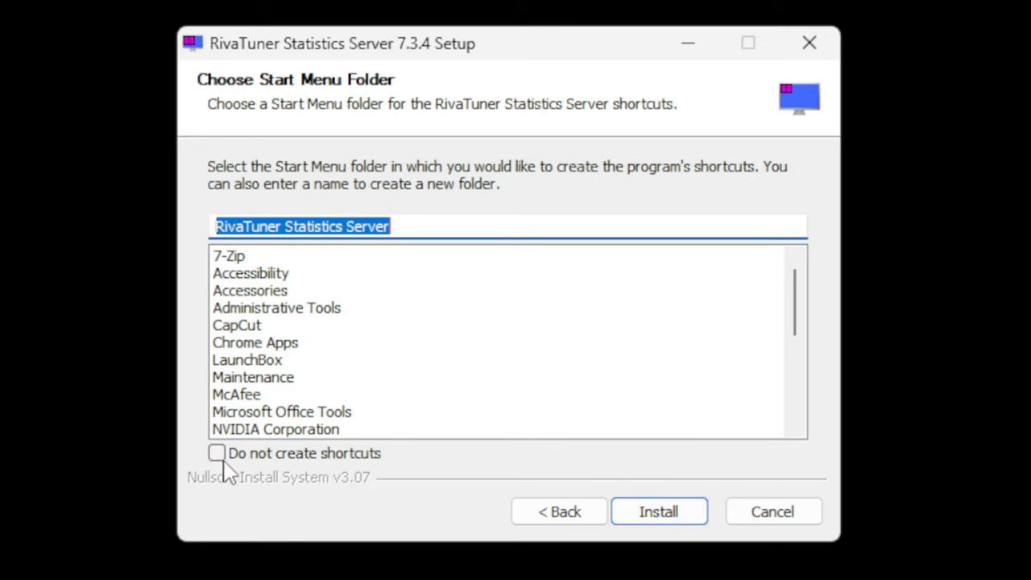
- Install RivaTuner Statistics Server without Start Menu shortcuts and close its setup
left_click(216, 453)
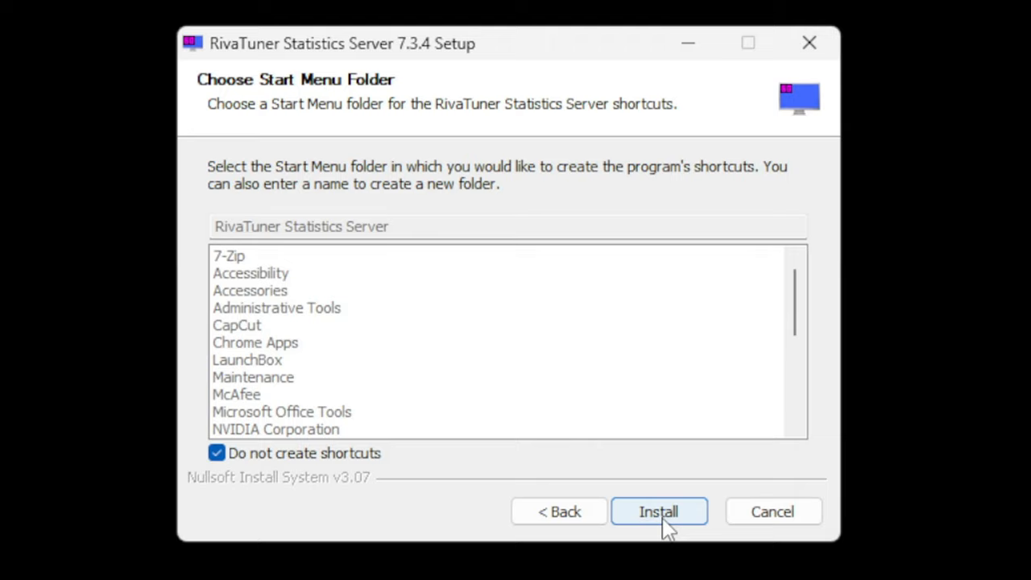
left_click(658, 512)
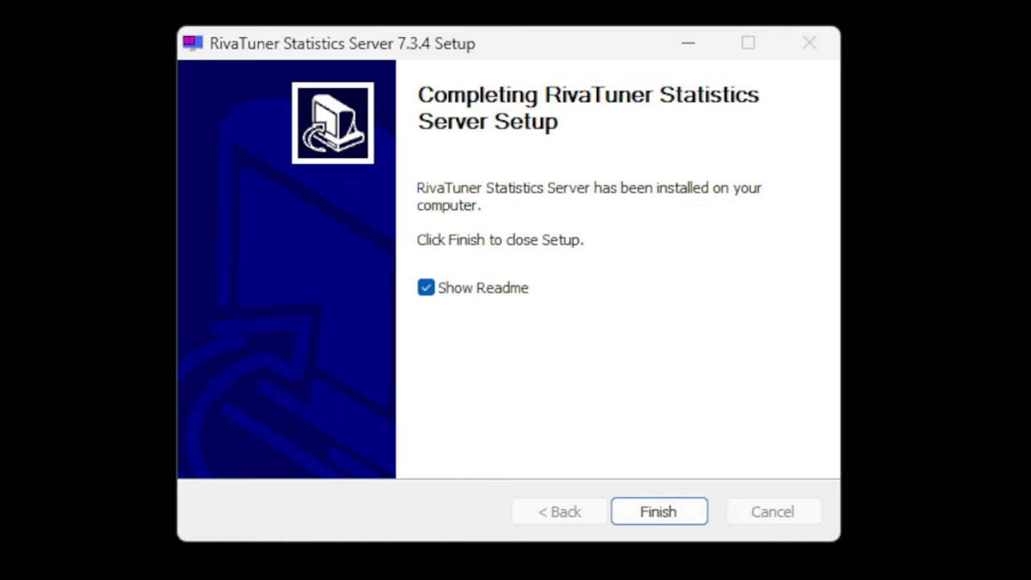
left_click(658, 511)
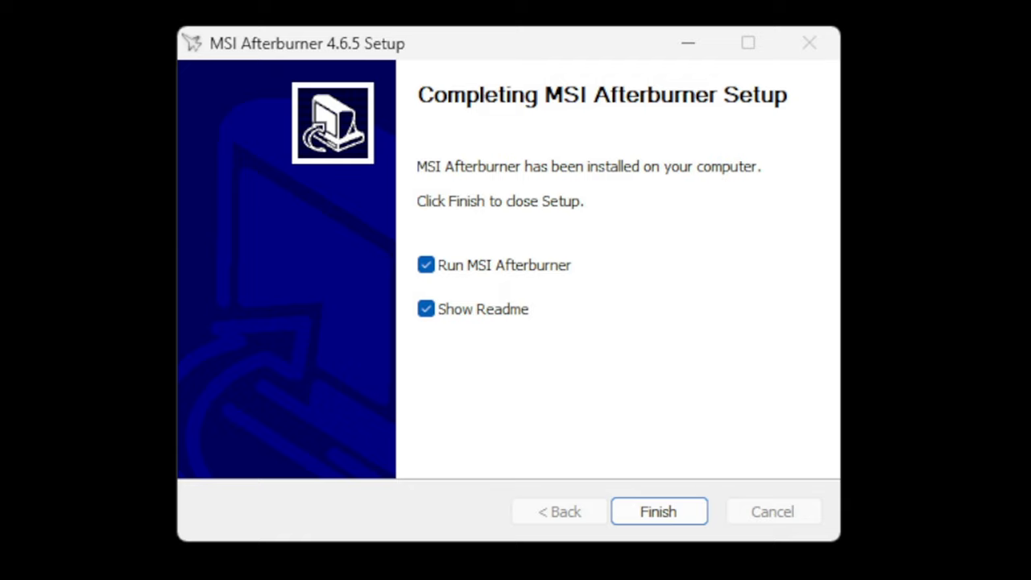
mouse_move(435, 470)
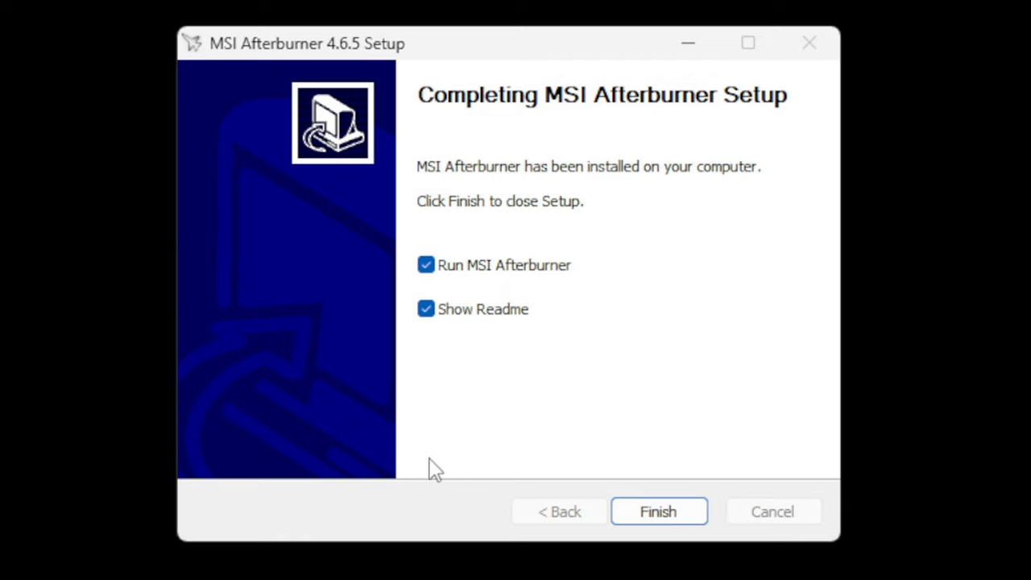
- Skip the readme and finish setup, launching MSI Afterburner 4.6.5
left_click(426, 308)
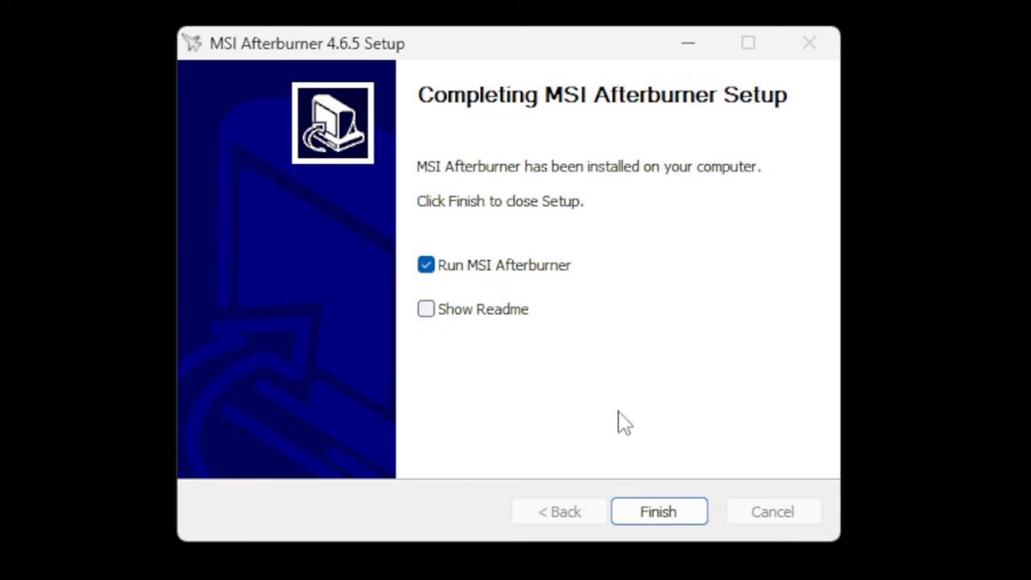
mouse_move(532, 282)
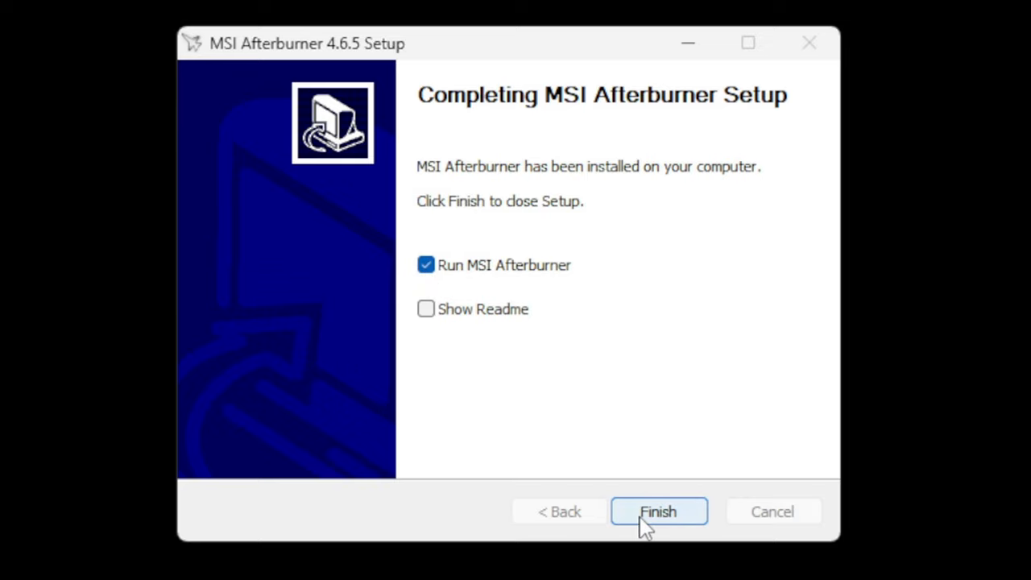
left_click(658, 511)
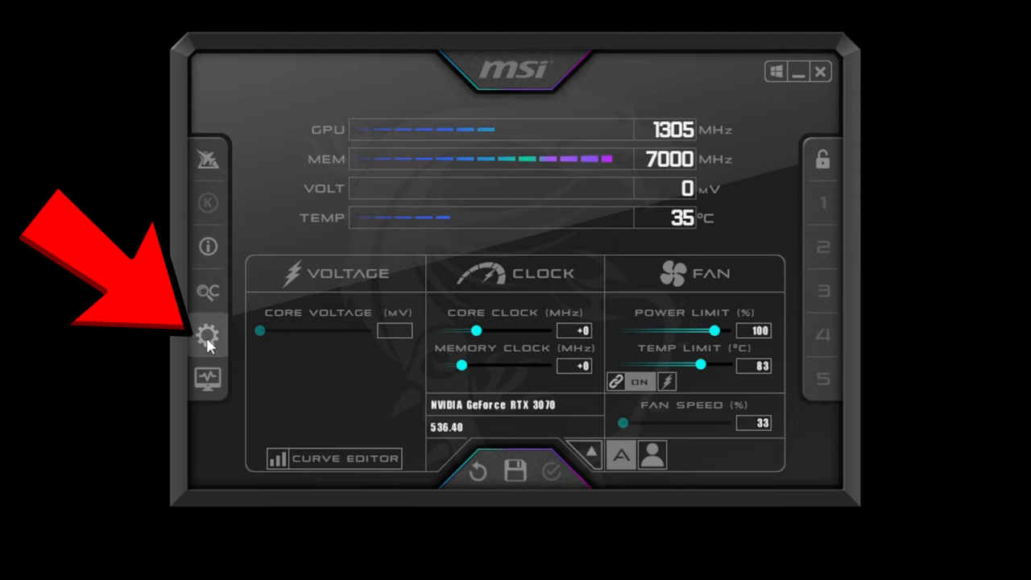
- Open Afterburner settings on the Monitoring tab and scroll the active graphs list
left_click(206, 334)
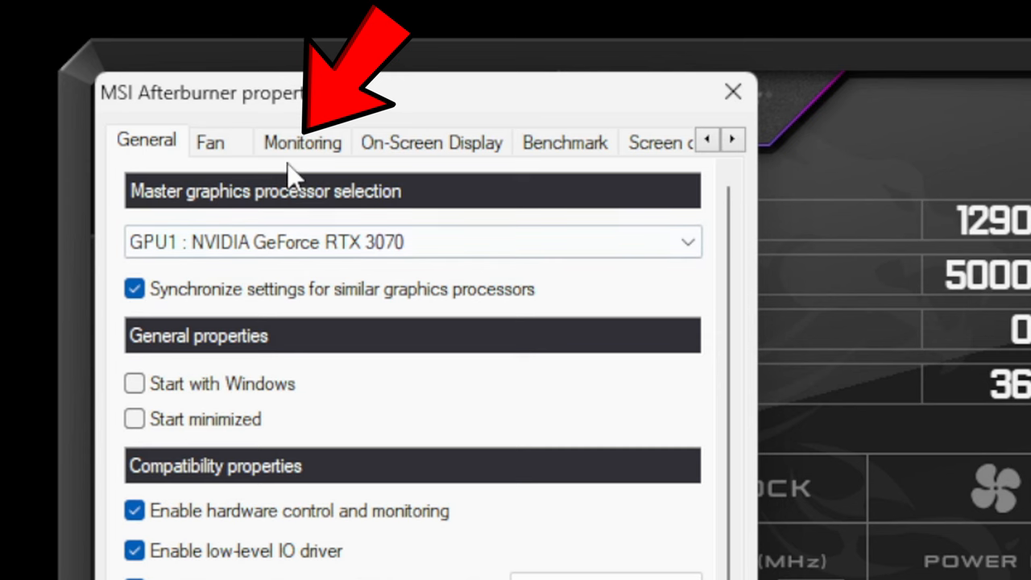
left_click(301, 141)
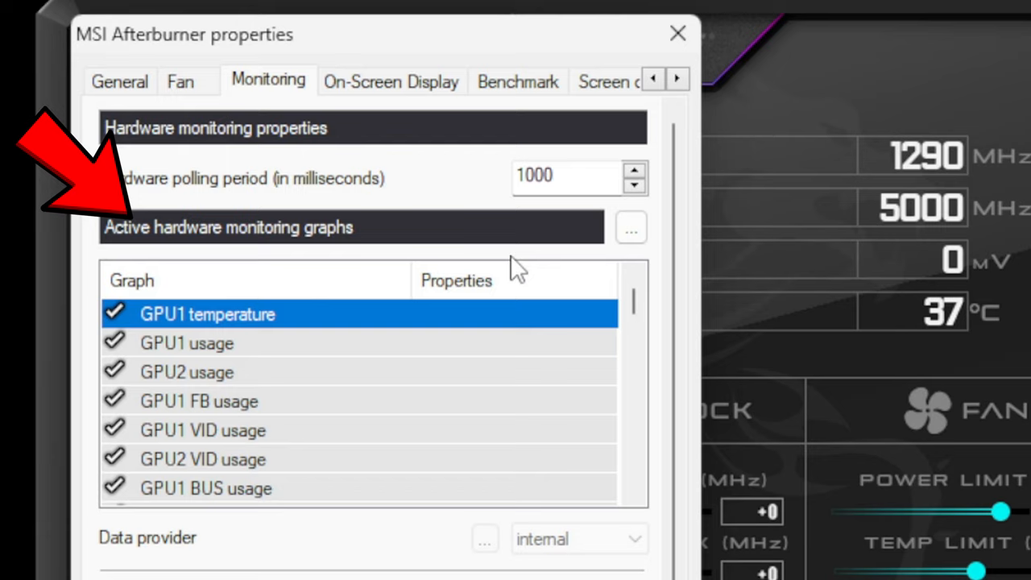
scroll("down", 3)
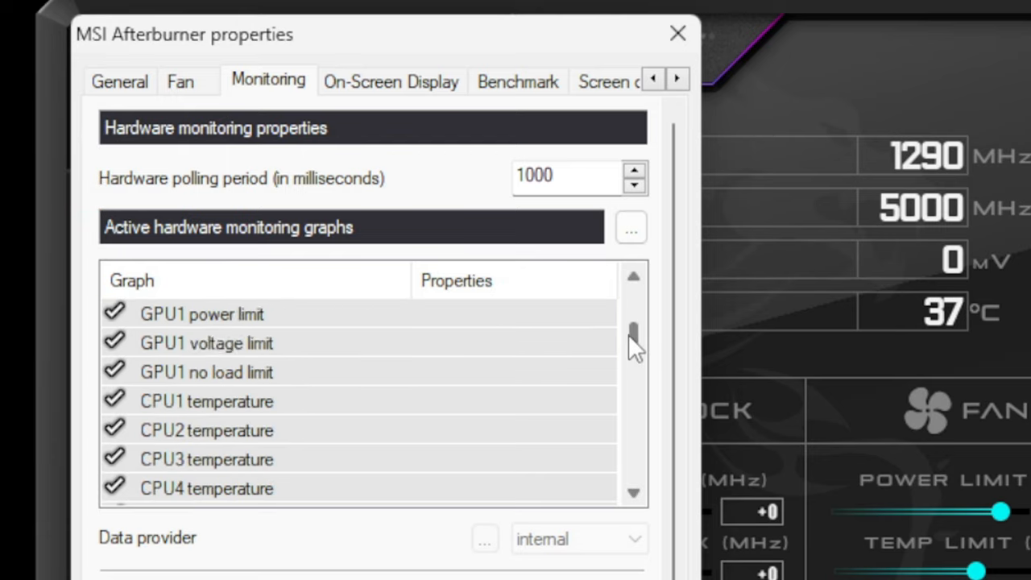
scroll("down", 3)
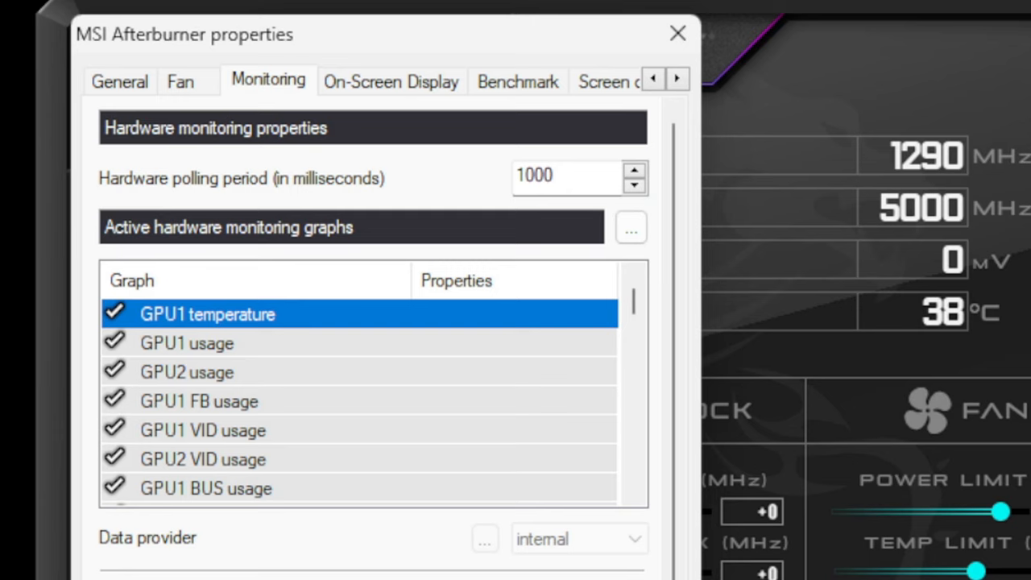
- Enable 'Show in On-Screen Display' for the GPU1 usage graph
scroll("down", 3)
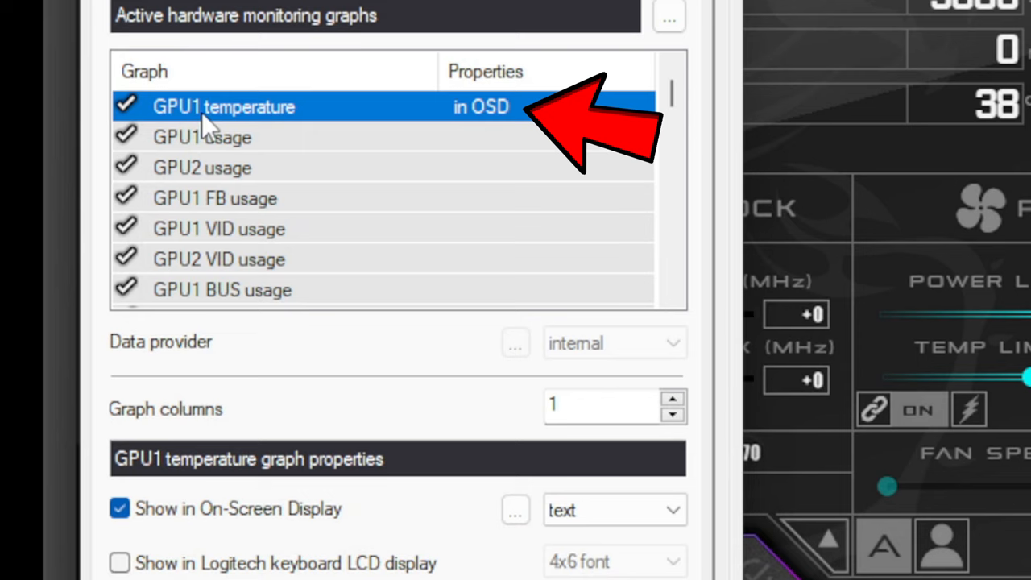
mouse_move(479, 129)
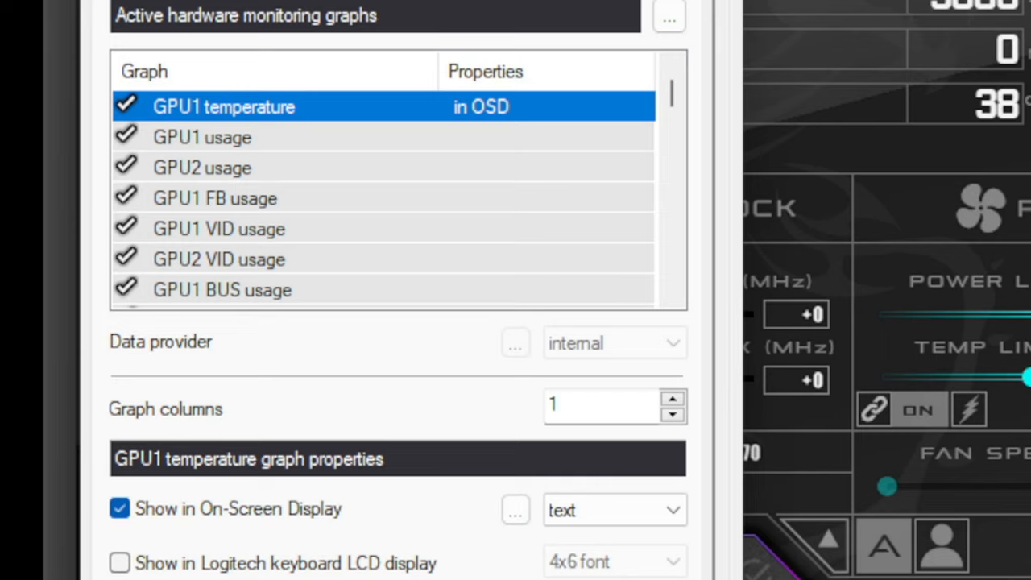
mouse_move(254, 182)
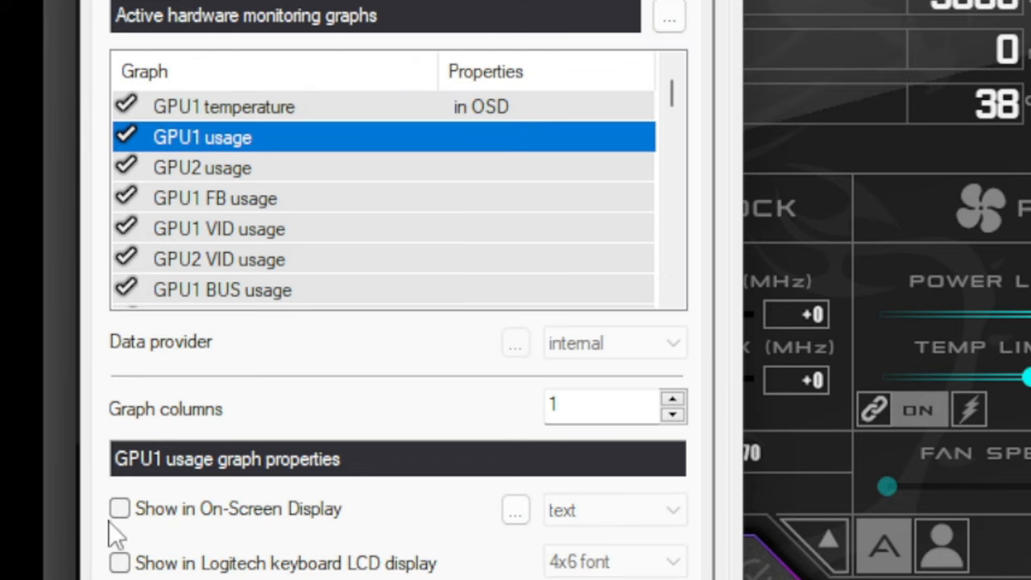
left_click(118, 508)
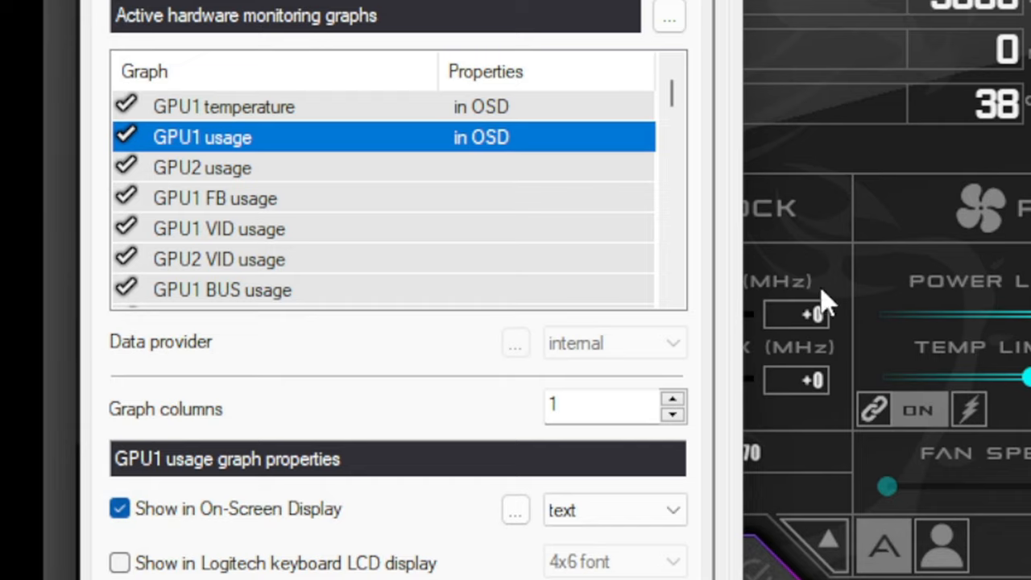
mouse_move(765, 286)
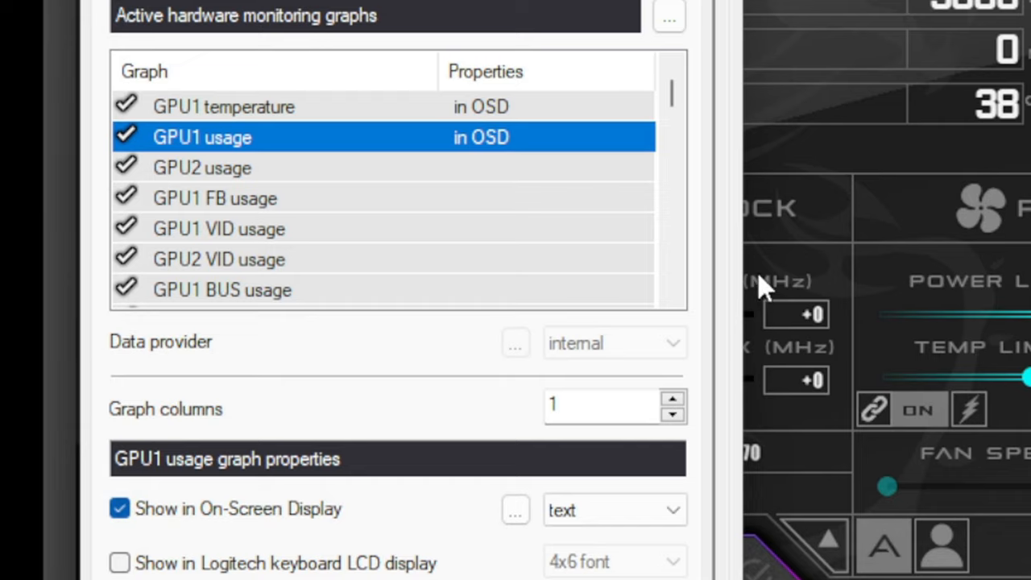
mouse_move(685, 109)
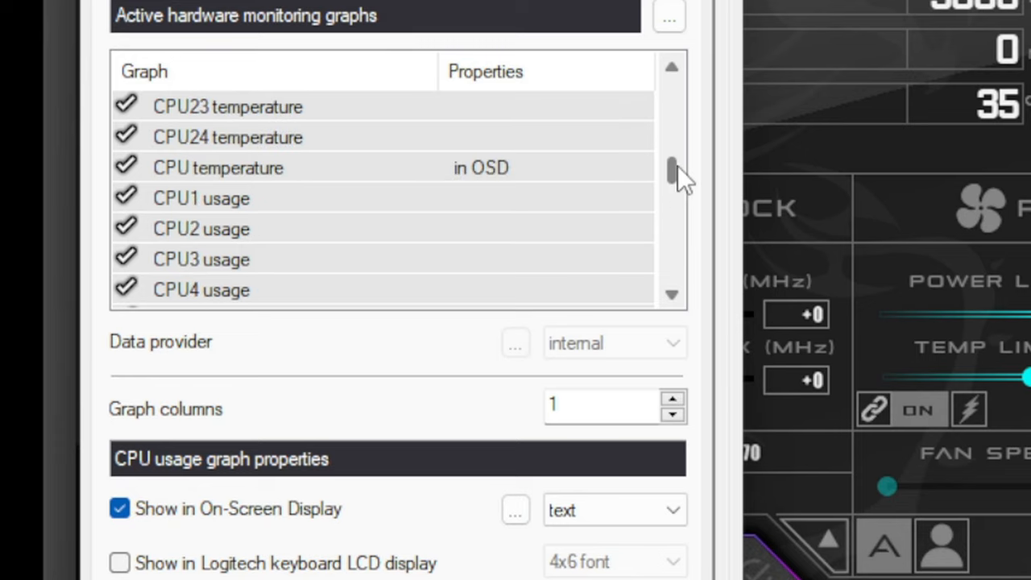
scroll("down", 3)
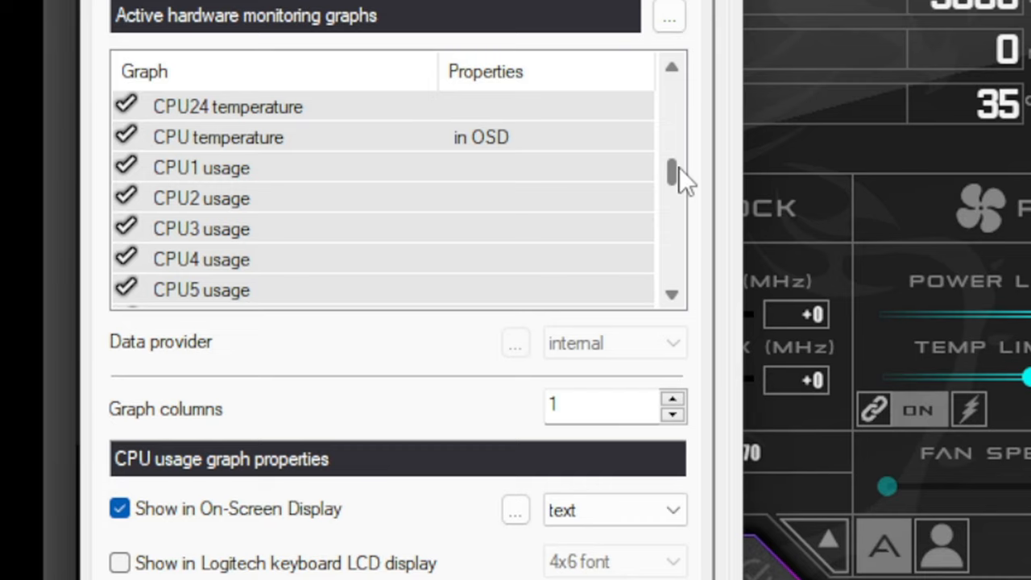
mouse_move(239, 294)
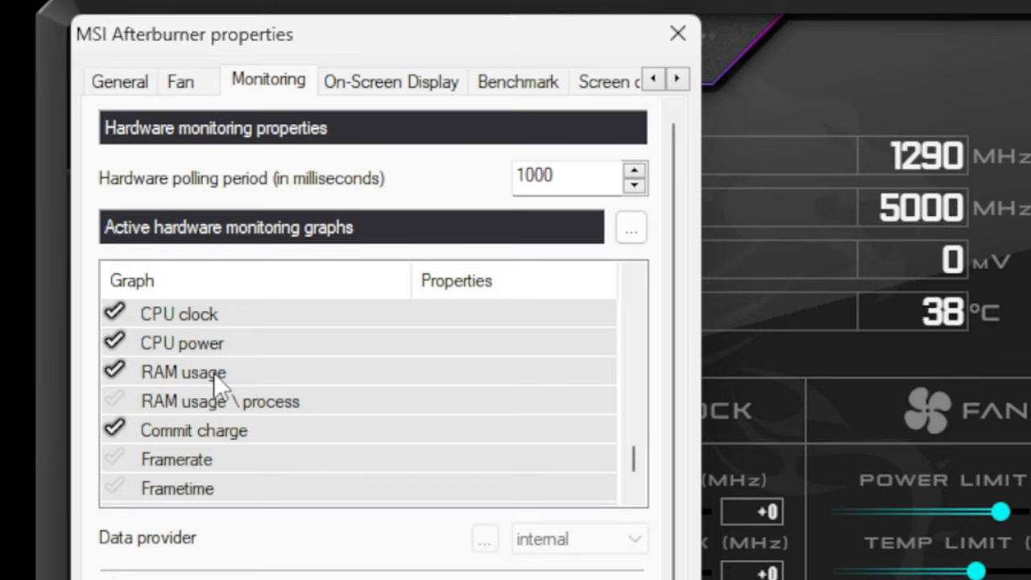
- Show RAM usage and Framerate in the OSD and save with OK
left_click(184, 372)
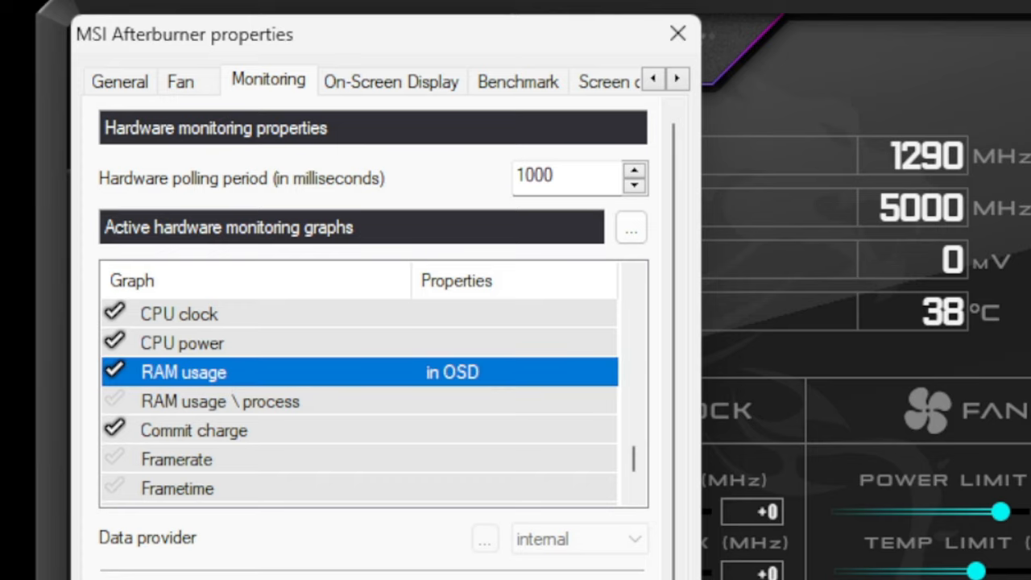
mouse_move(189, 476)
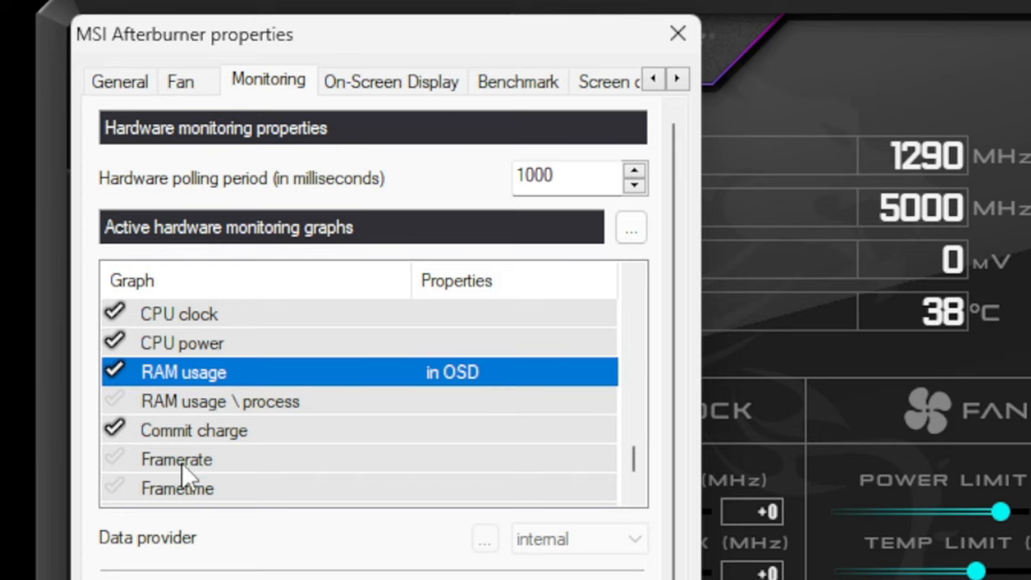
left_click(176, 459)
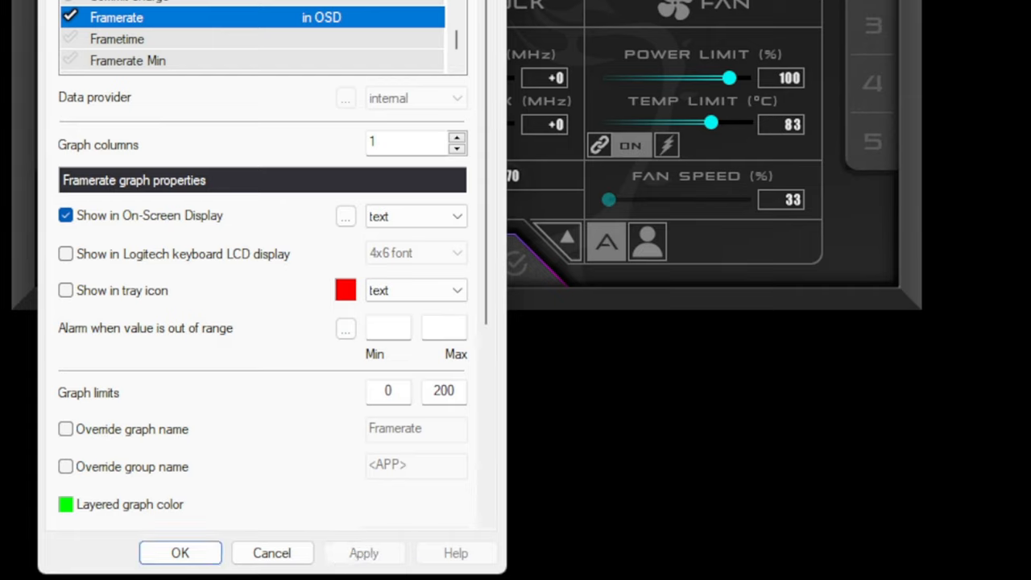
left_click(180, 552)
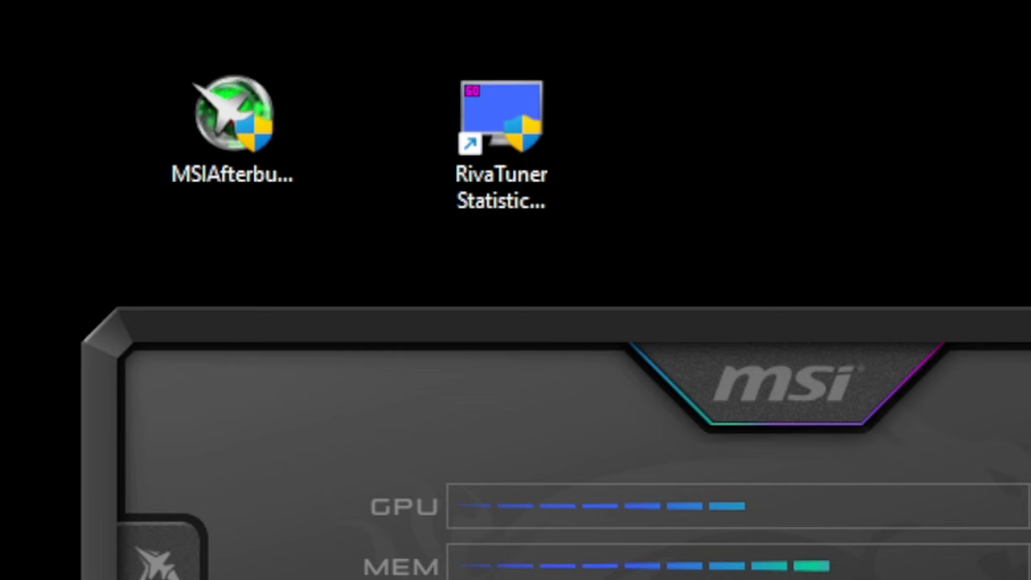
mouse_move(652, 302)
type("rivat")
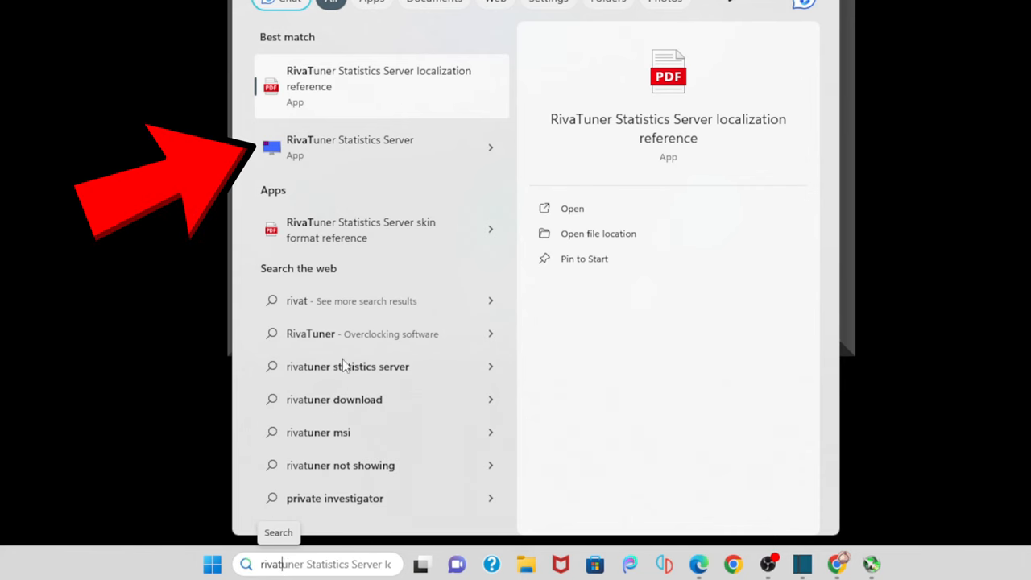
- Launch RivaTuner Statistics Server from the Windows search results
left_click(572, 208)
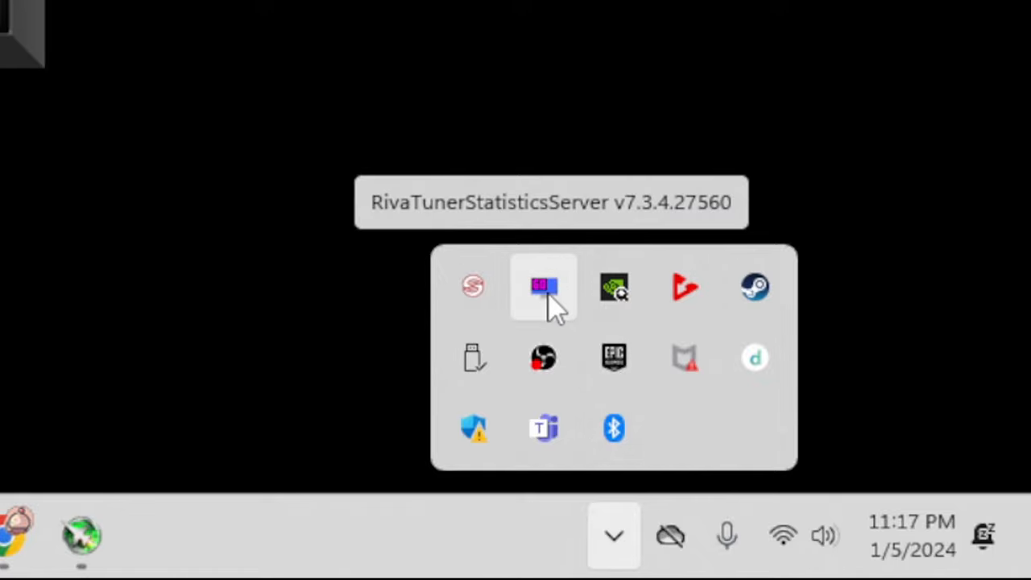
- Open the RivaTuner Statistics Server window from its system tray icon
left_click(544, 286)
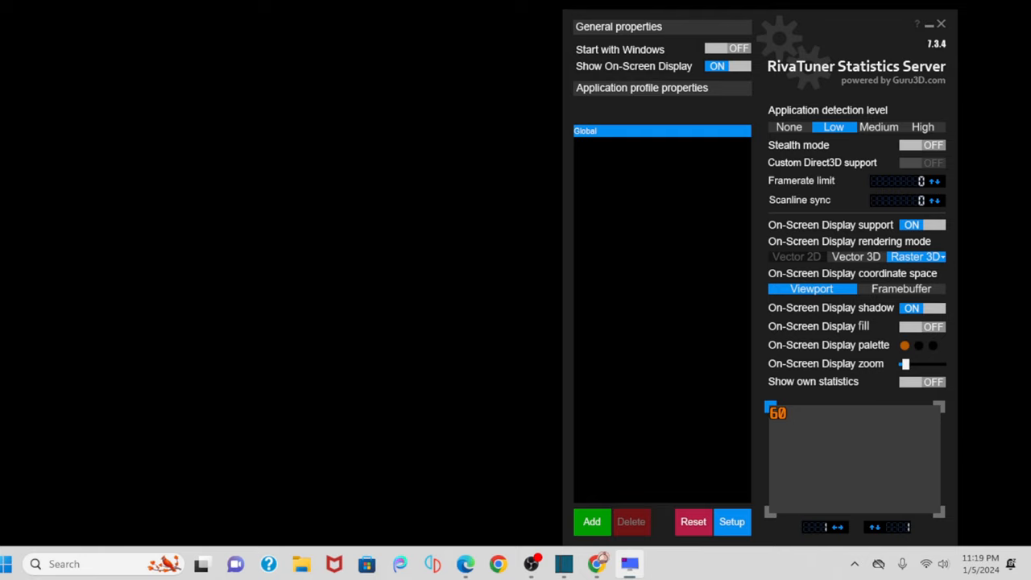
mouse_move(1023, 314)
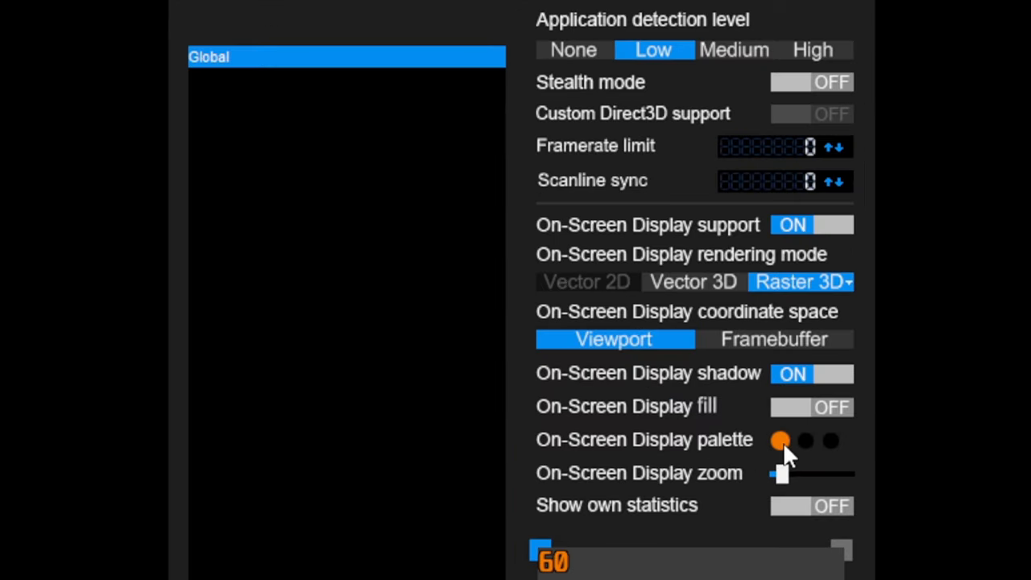
- Change the RivaTuner on-screen display text colour from orange to green and increase its zoom
left_click(780, 441)
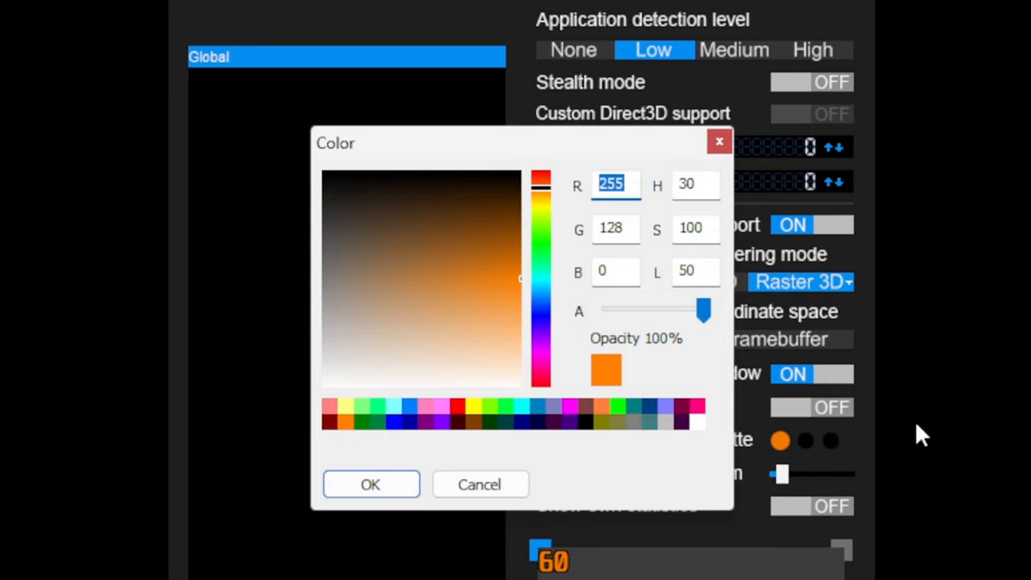
mouse_move(757, 439)
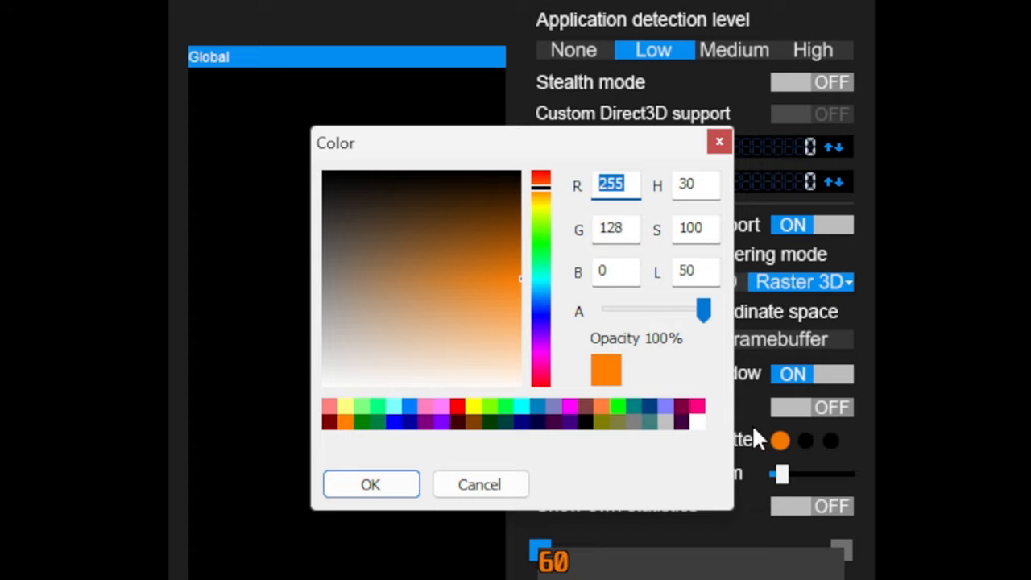
mouse_move(618, 421)
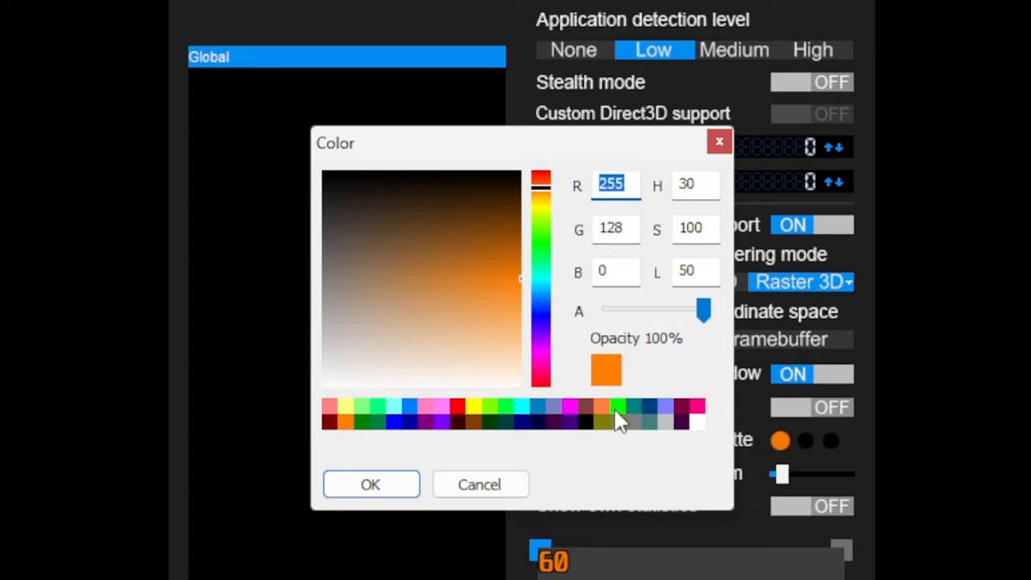
mouse_move(627, 417)
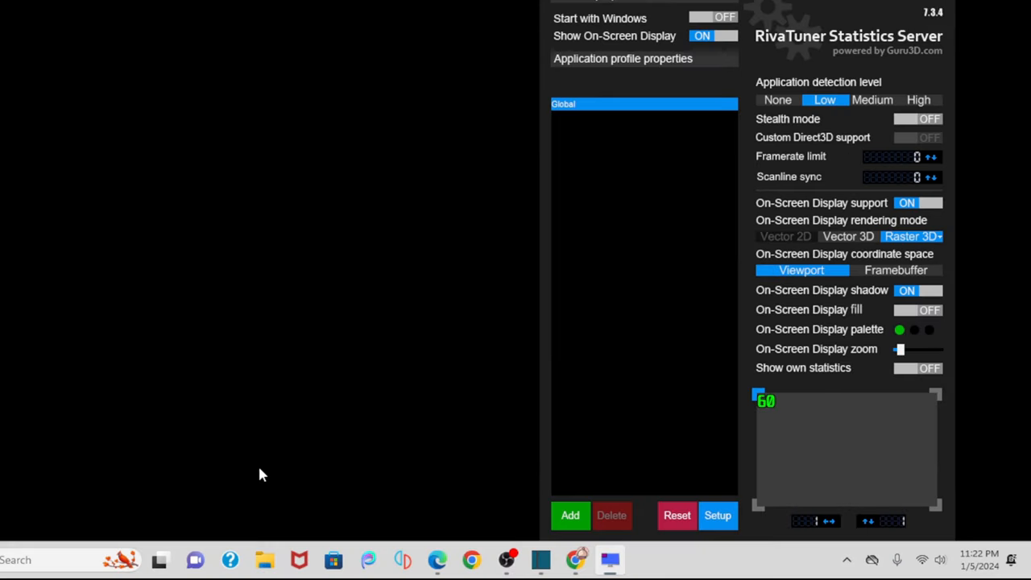
mouse_move(926, 339)
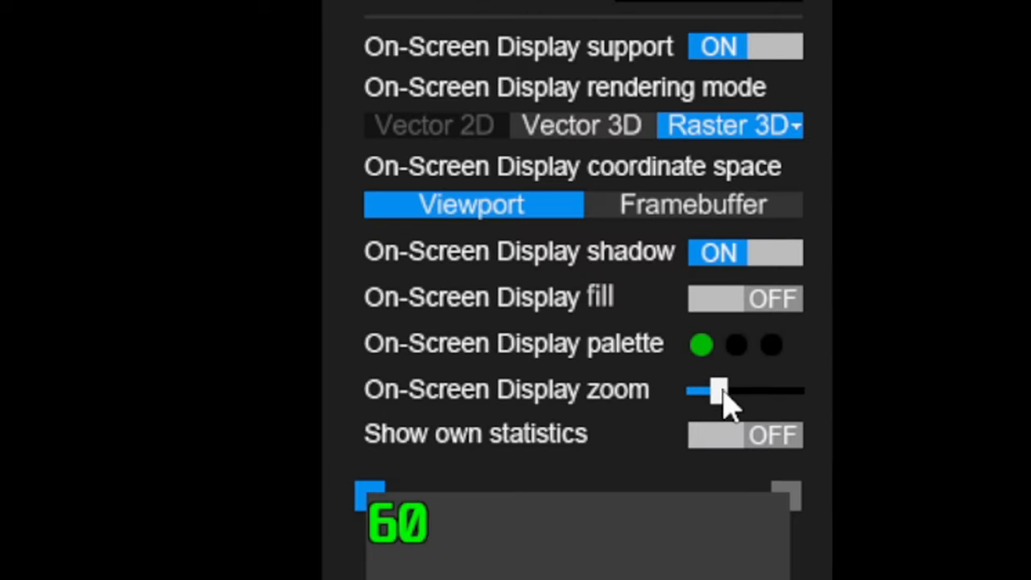
left_click_drag(716, 391, 733, 390)
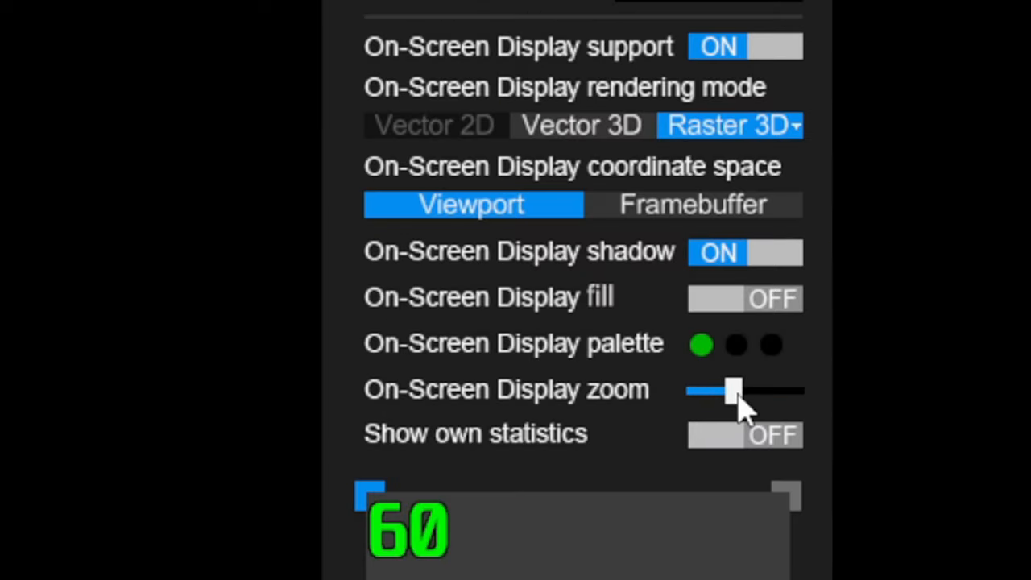